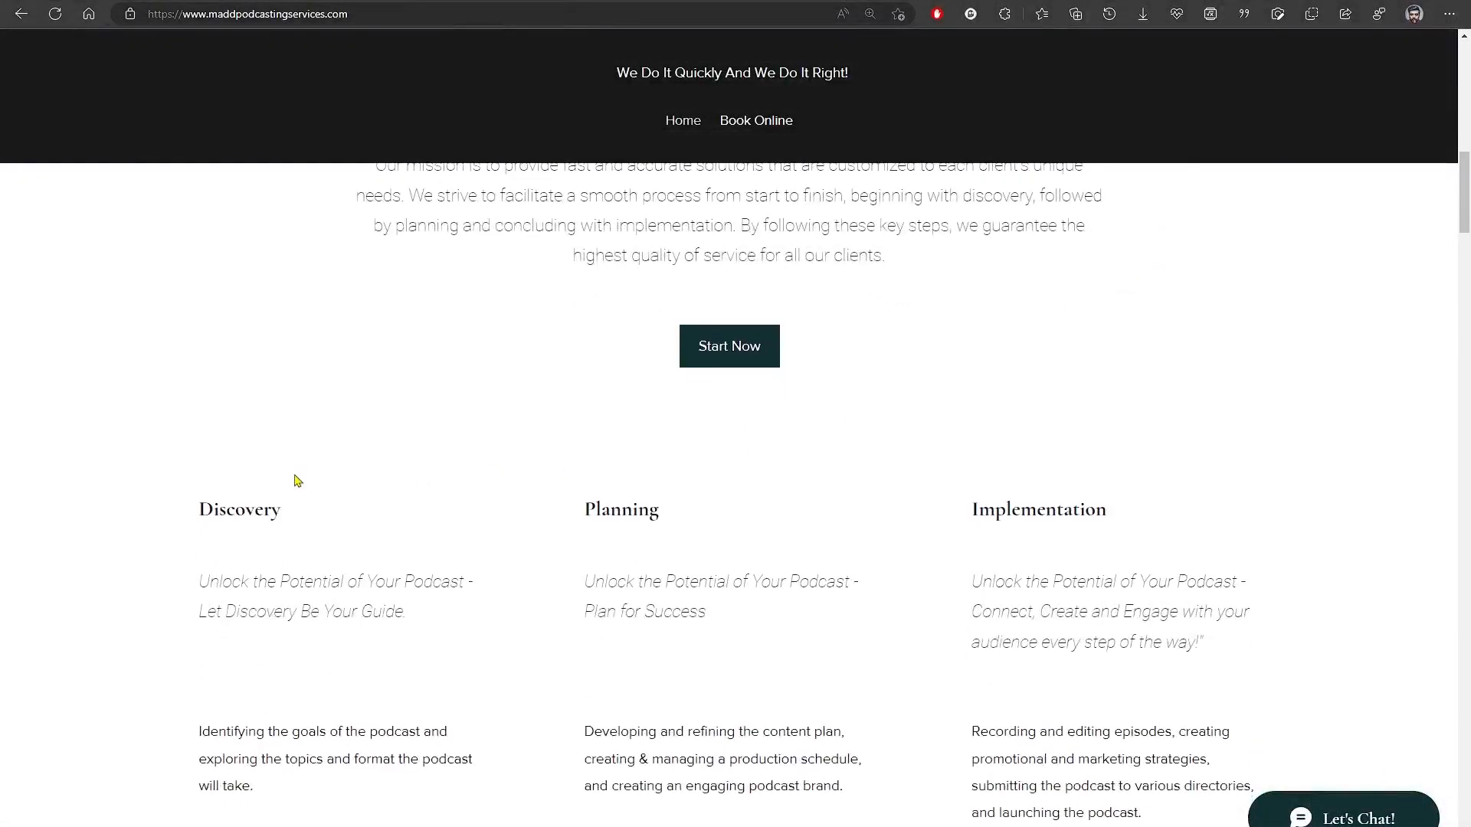
mouse_move(1089, 561)
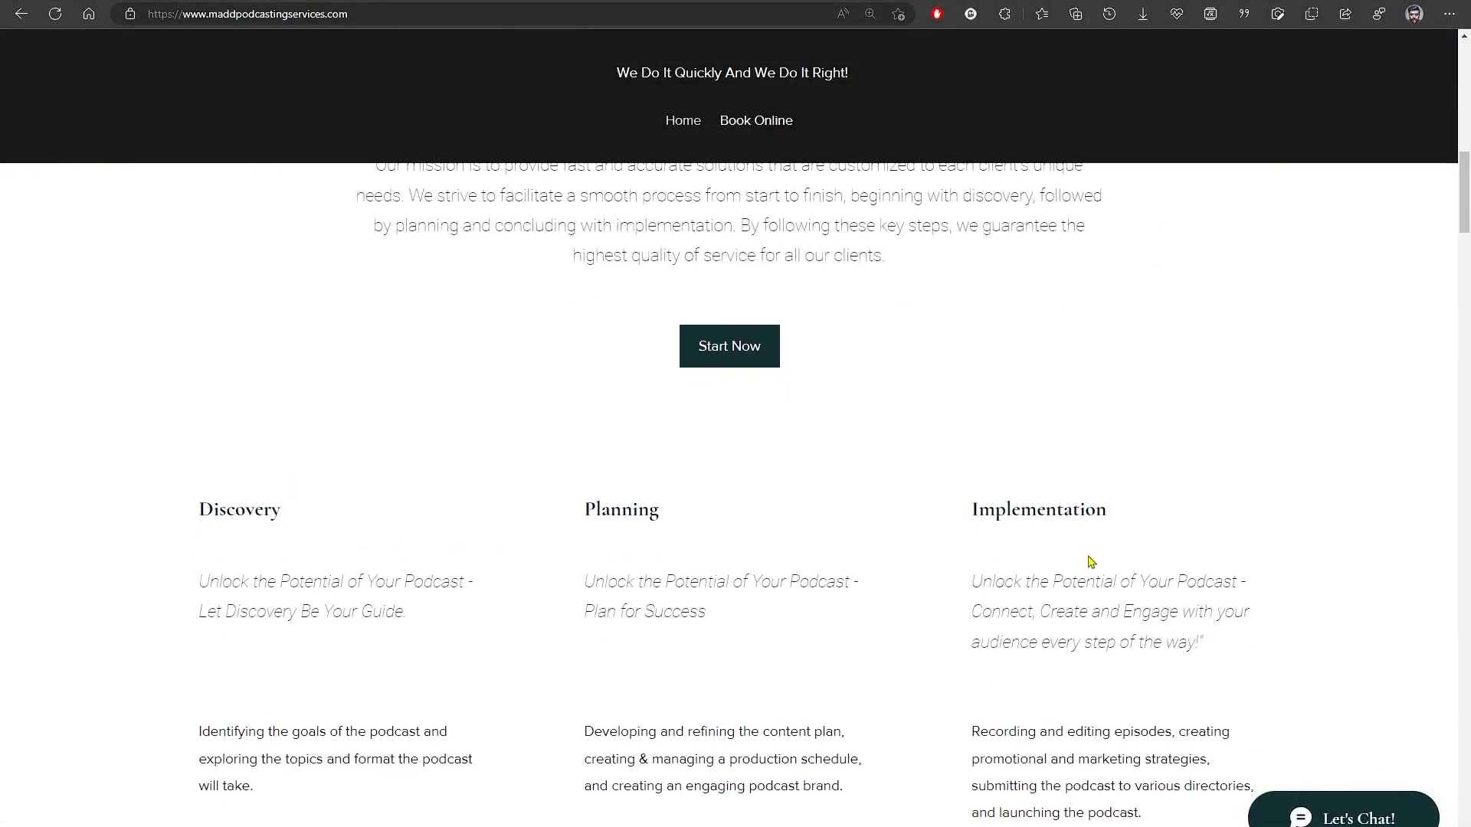
Scroll to the top of the home page and highlight the site's web address
scroll("down", 3)
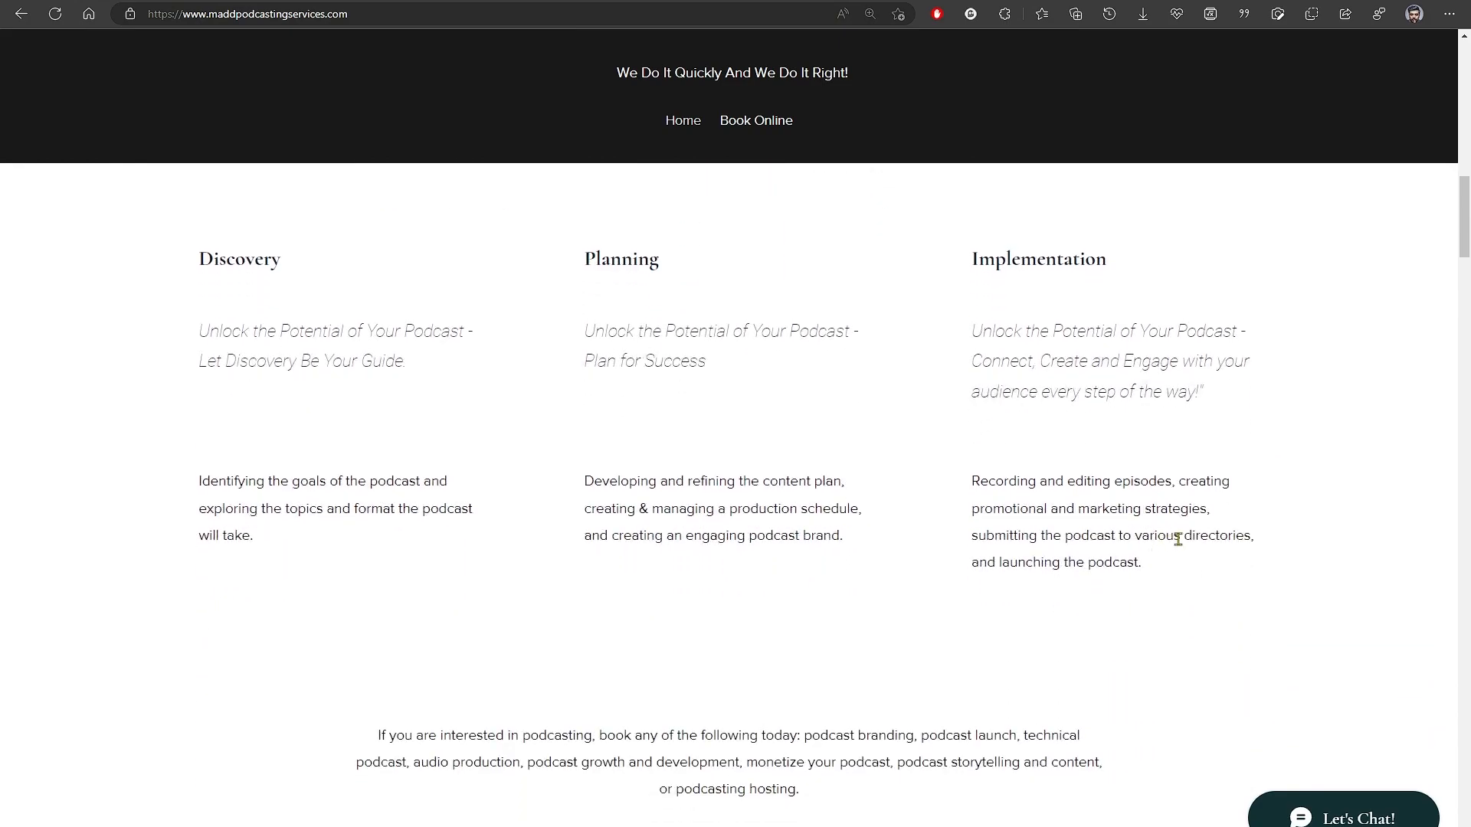
mouse_move(1290, 541)
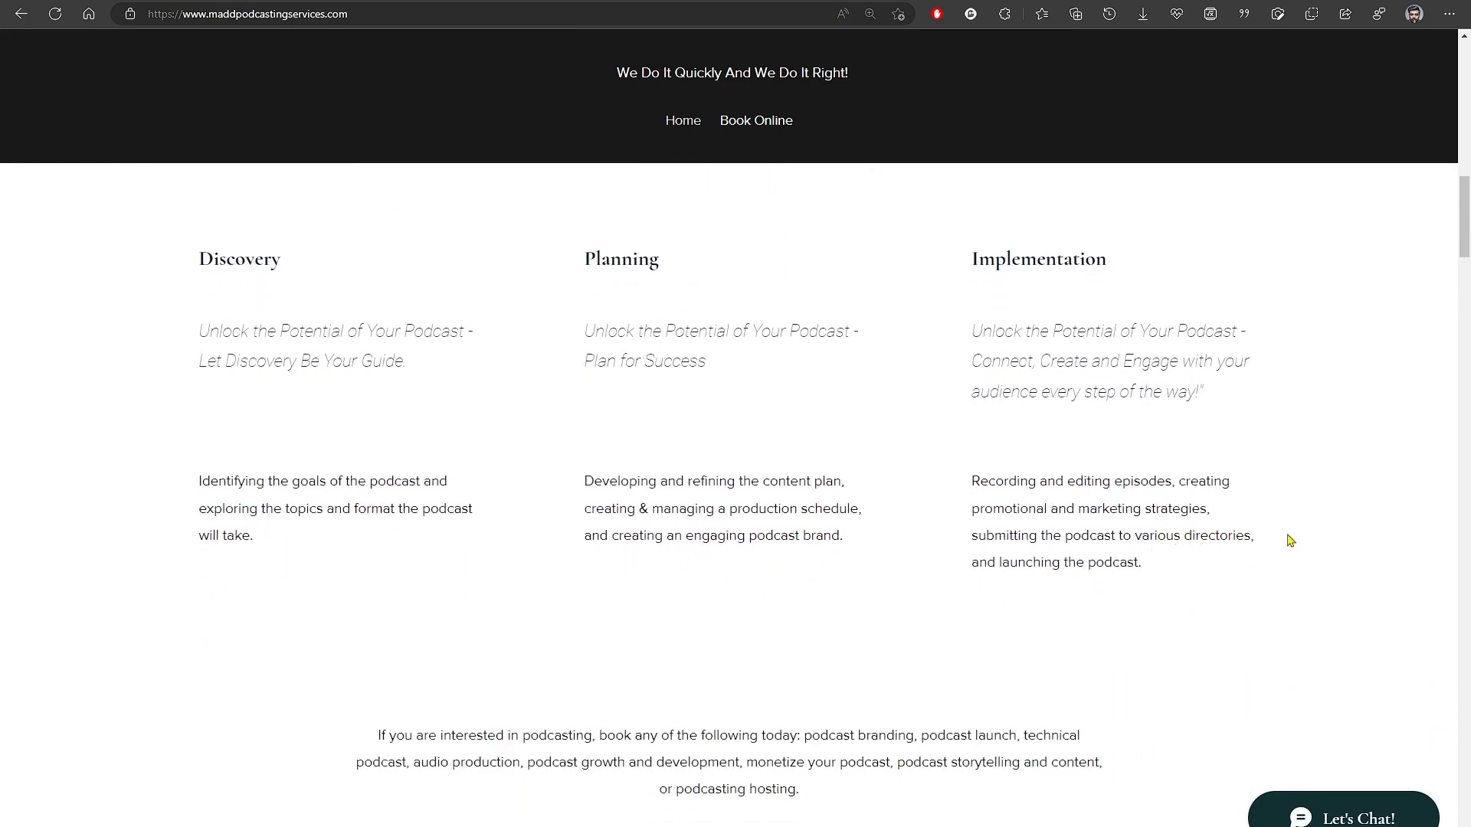
scroll("up", 3)
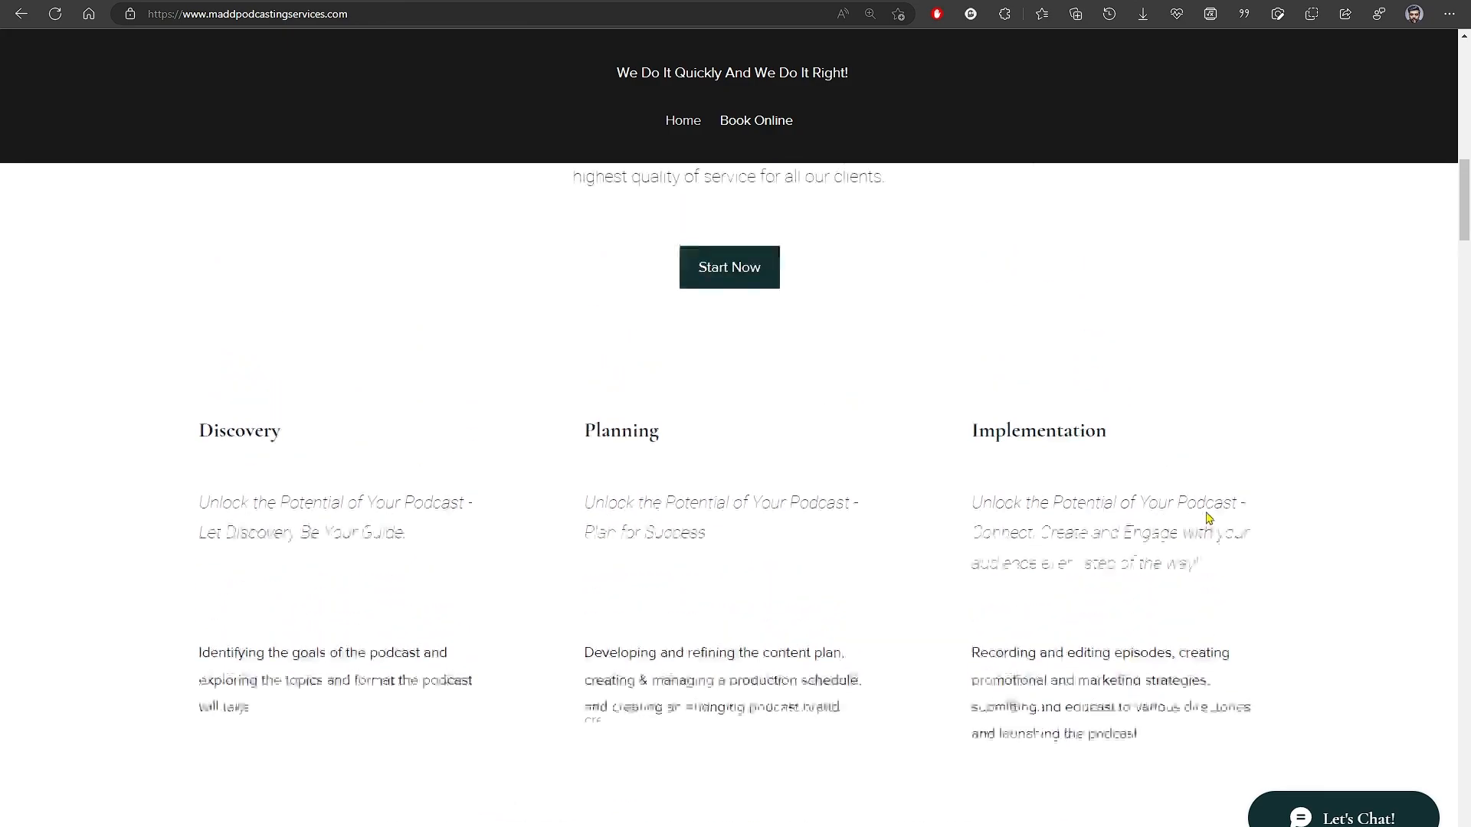
scroll("up", 3)
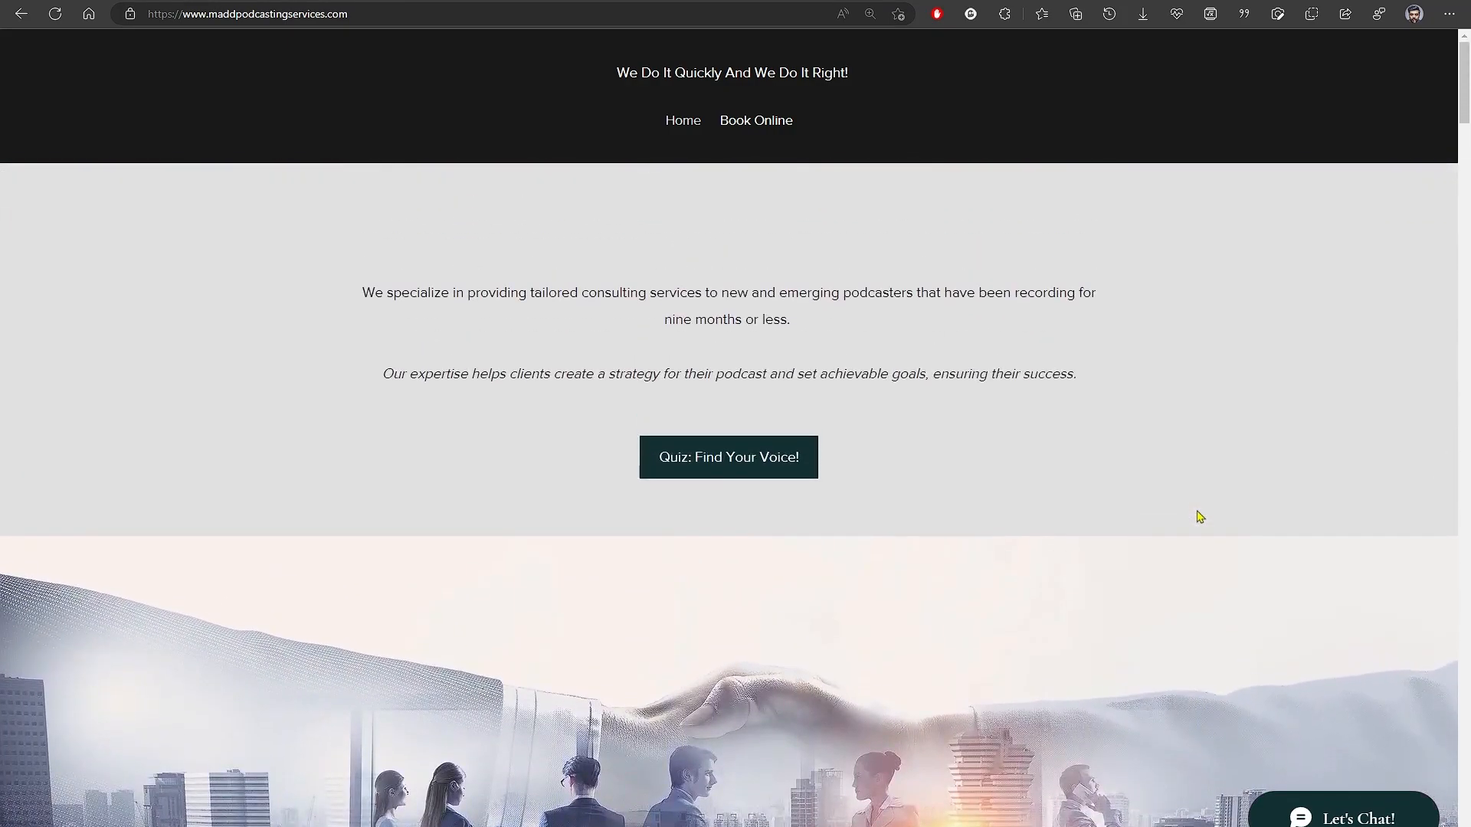
mouse_move(722, 142)
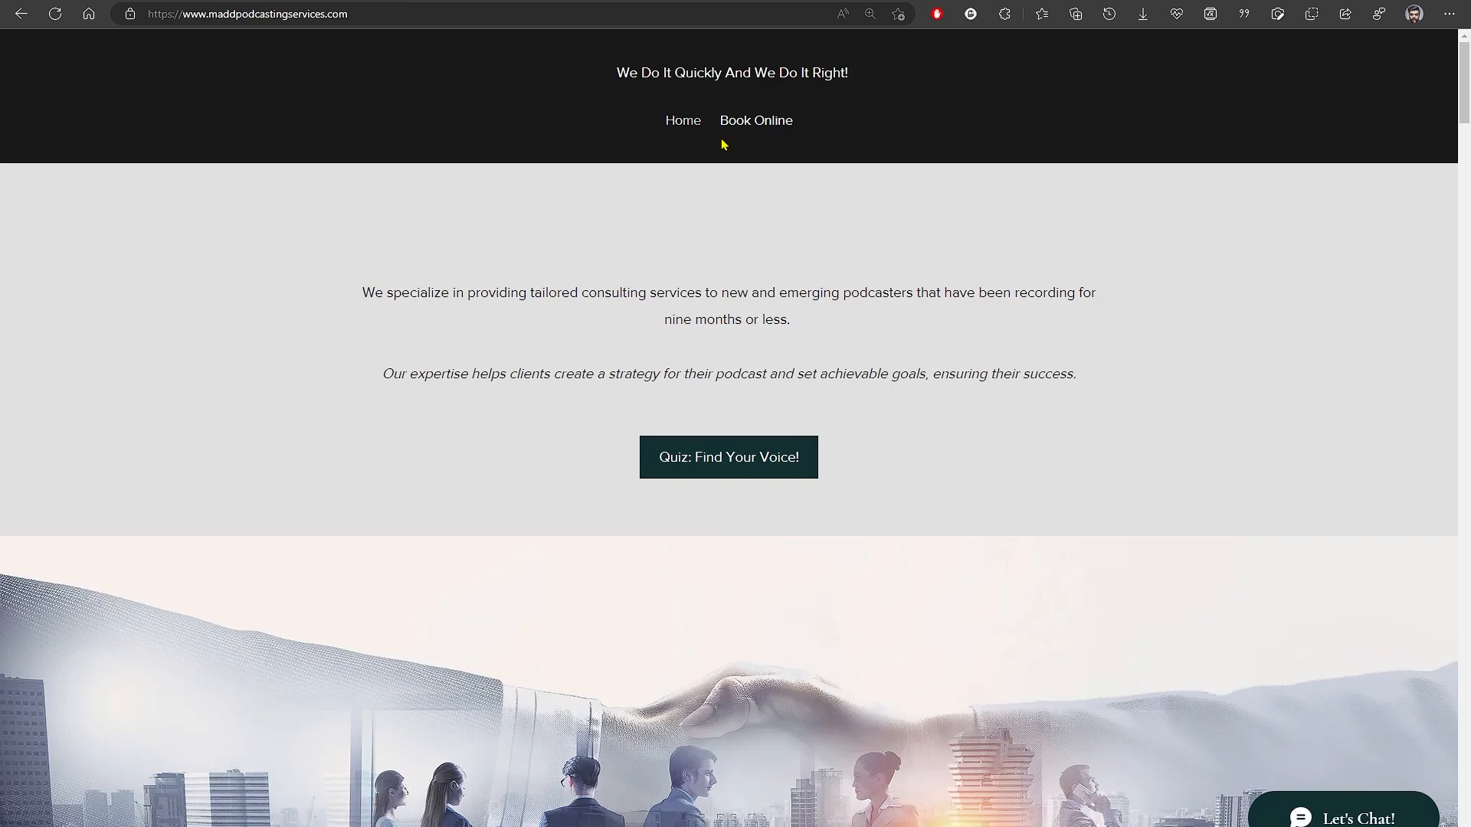
left_click(247, 14)
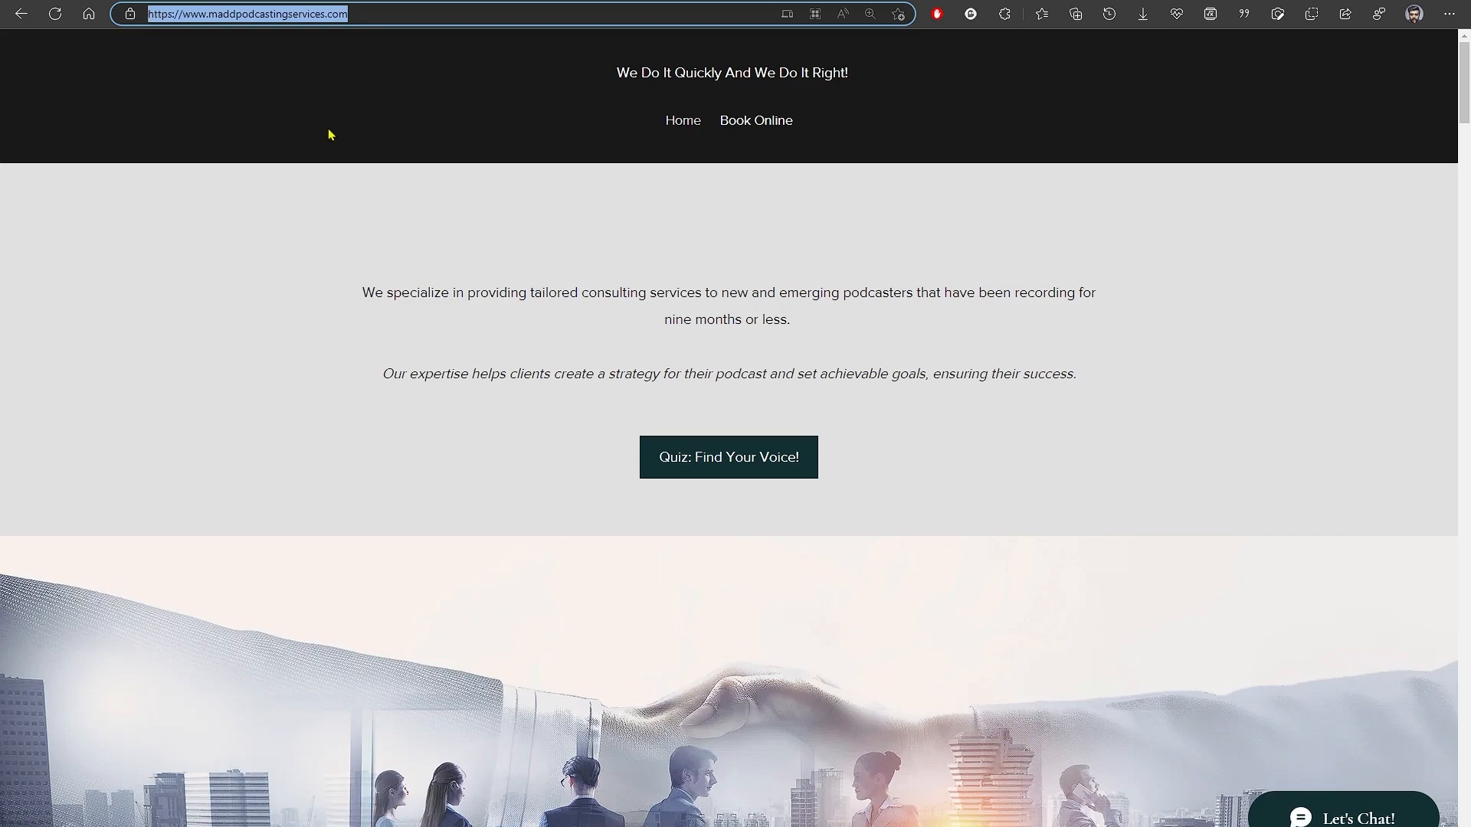
mouse_move(771, 136)
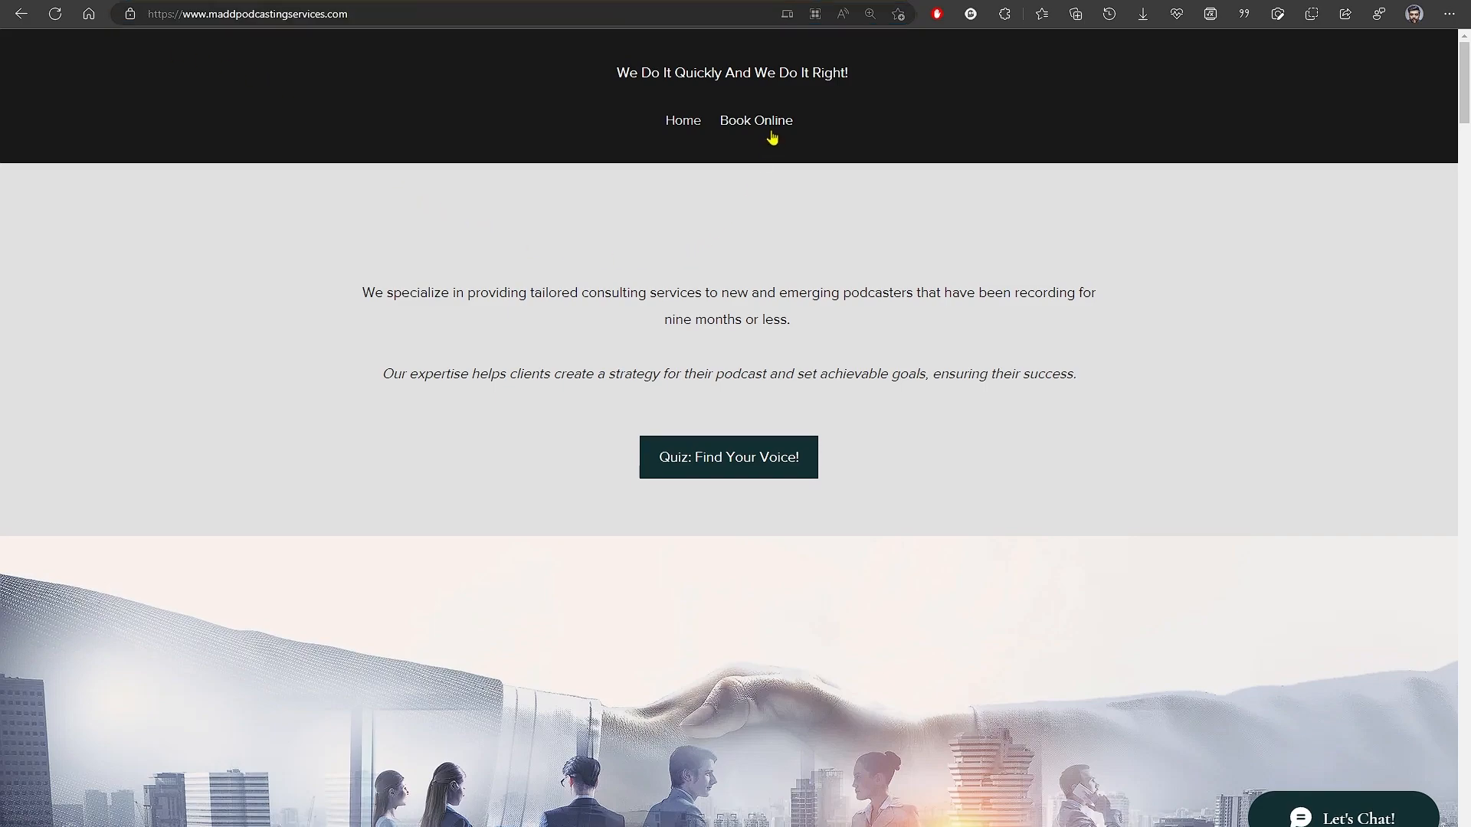
Go to Book Online, find Podcast Plan at $149.99 under Our Services and choose Book Now
left_click(755, 119)
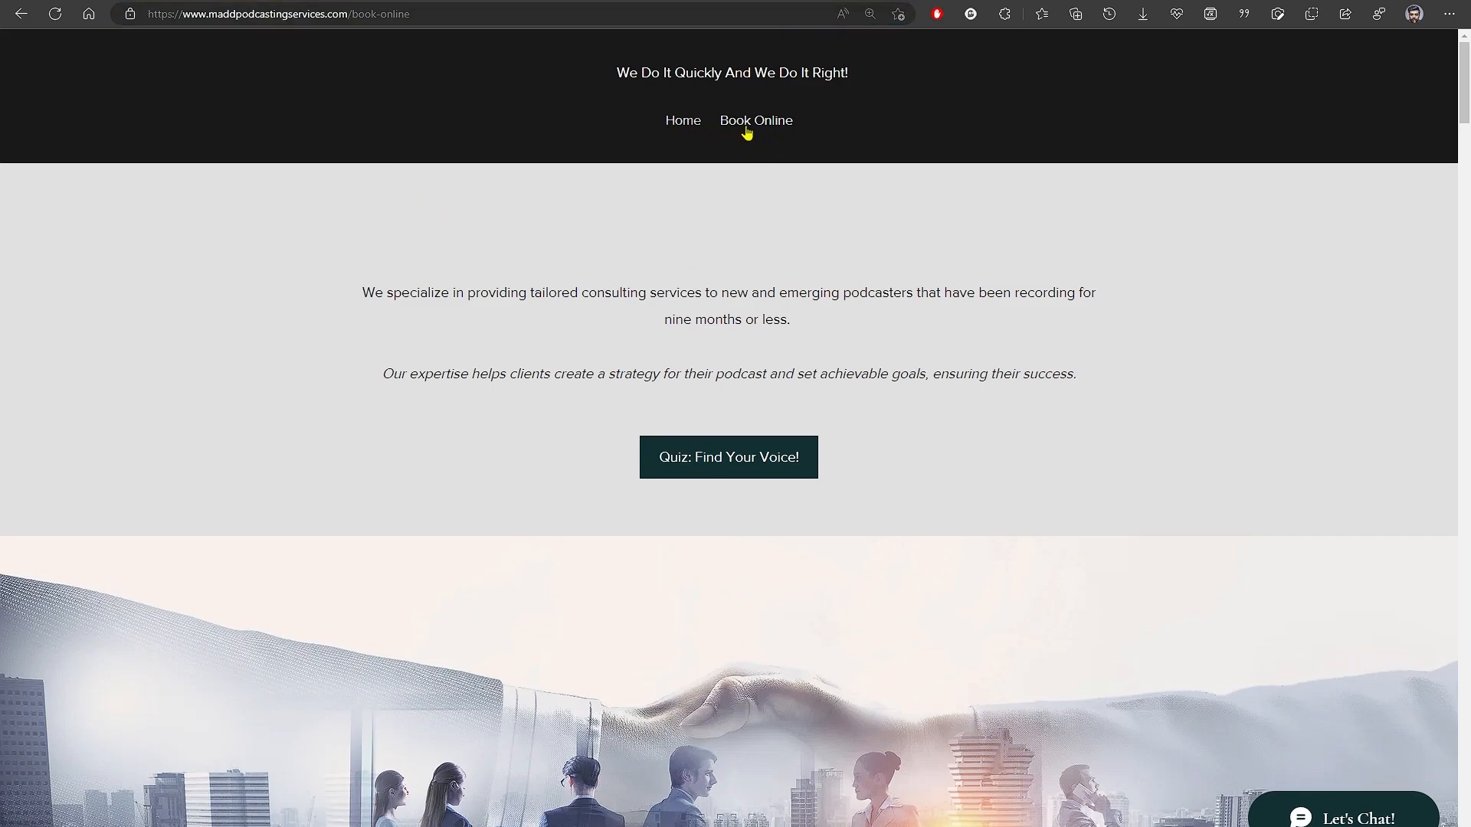
scroll("down", 3)
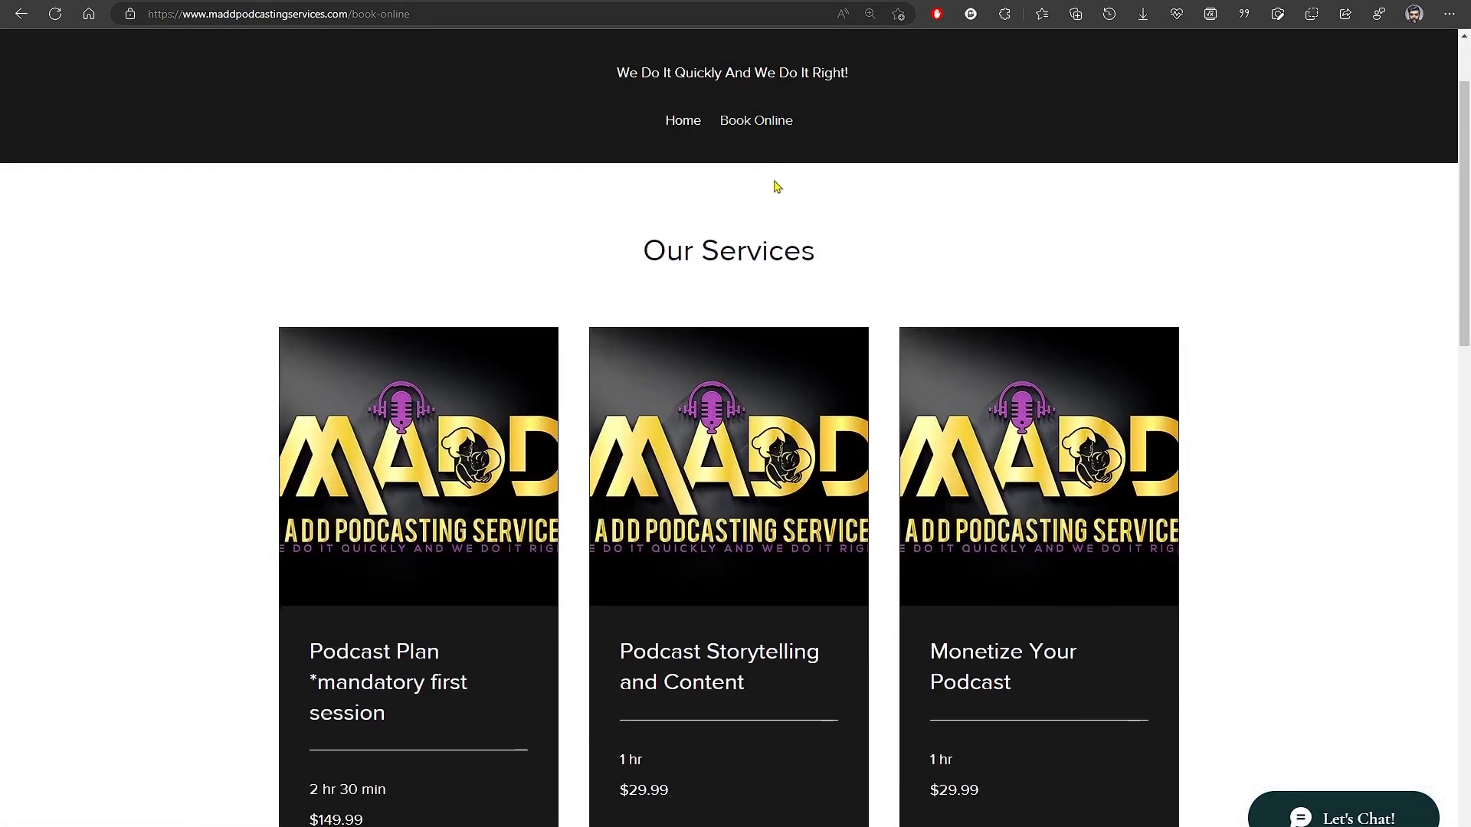
scroll("down", 3)
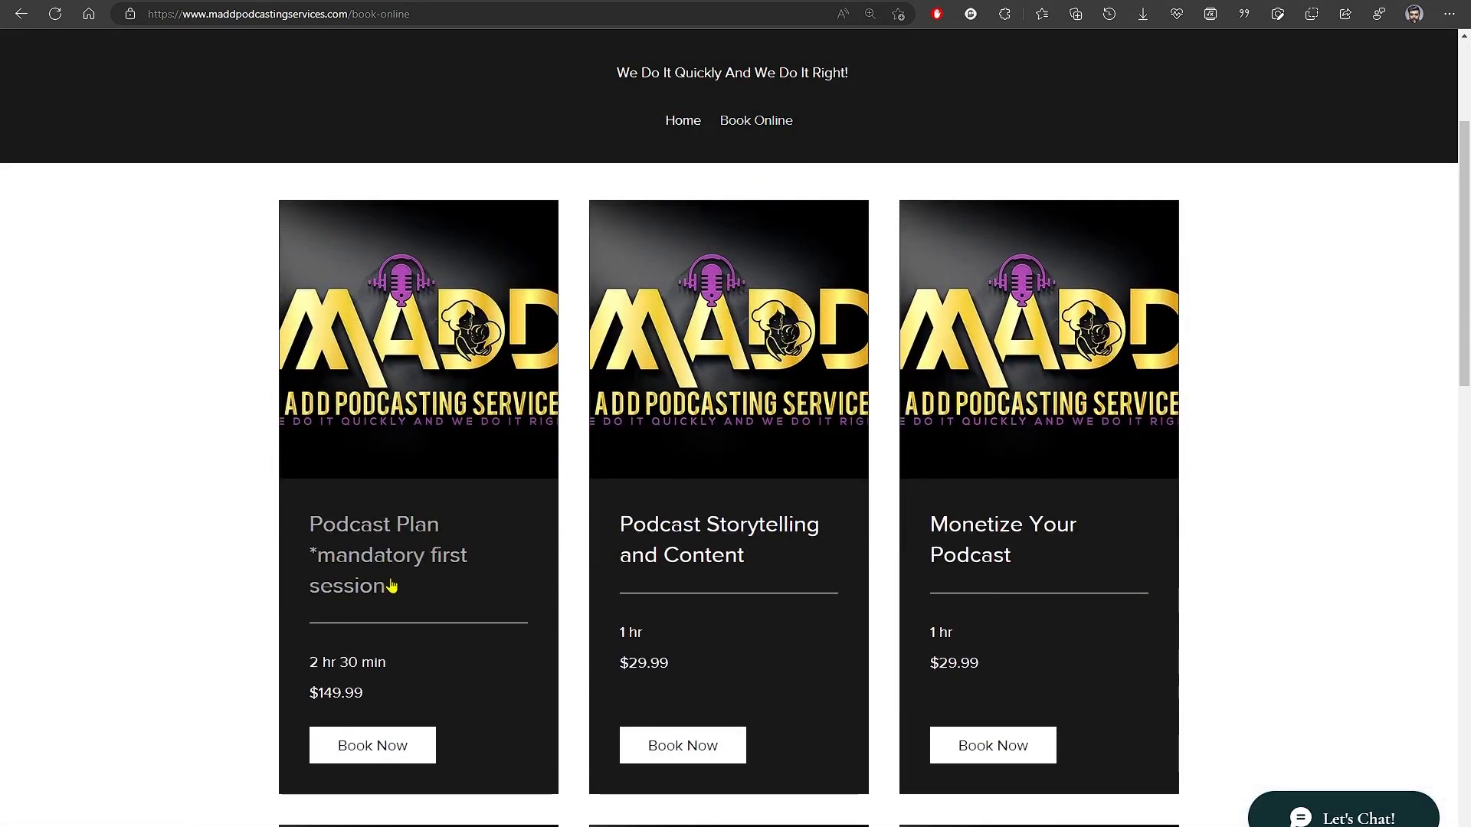
mouse_move(428, 608)
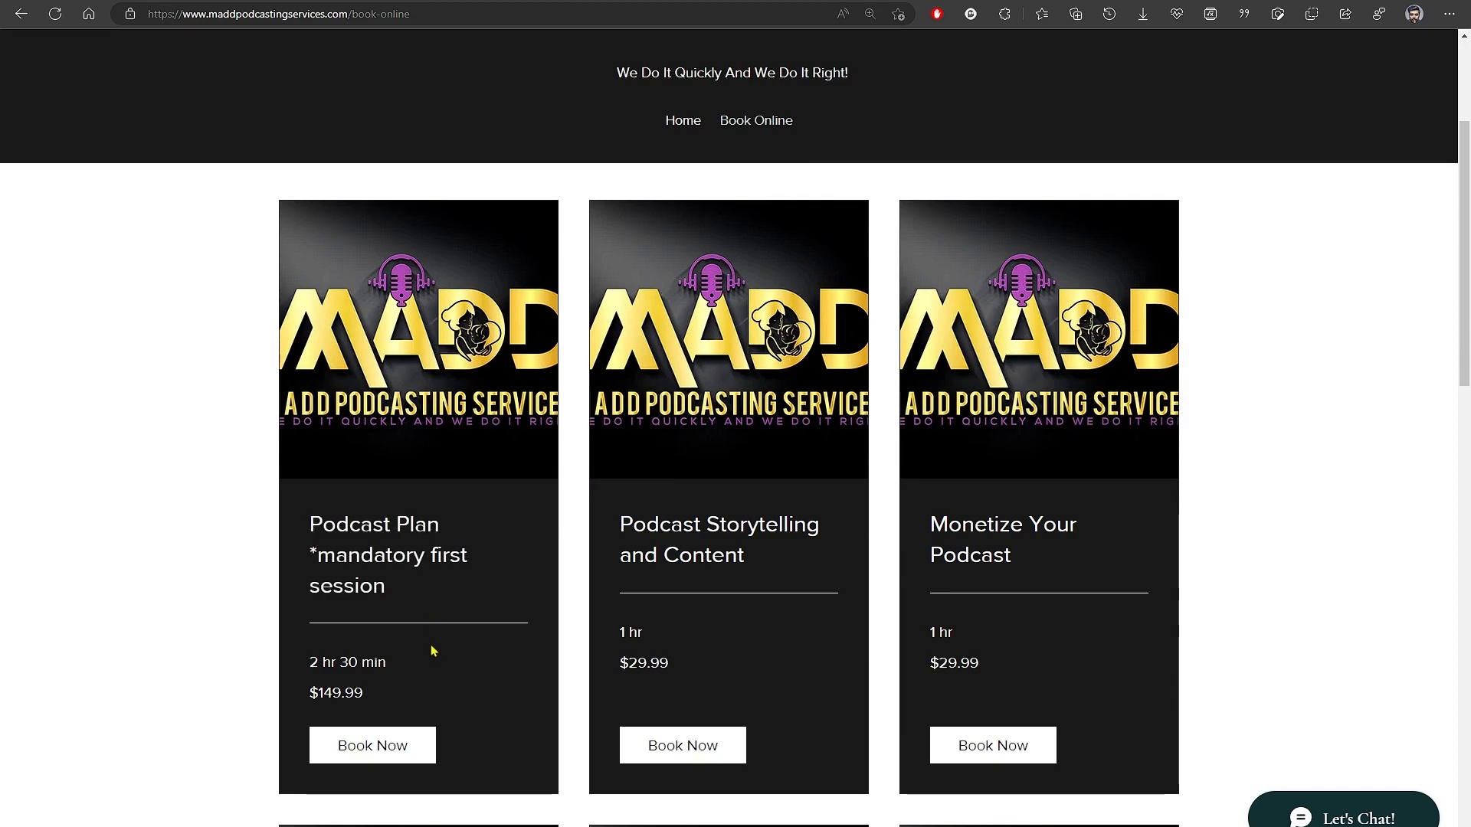
left_click(370, 745)
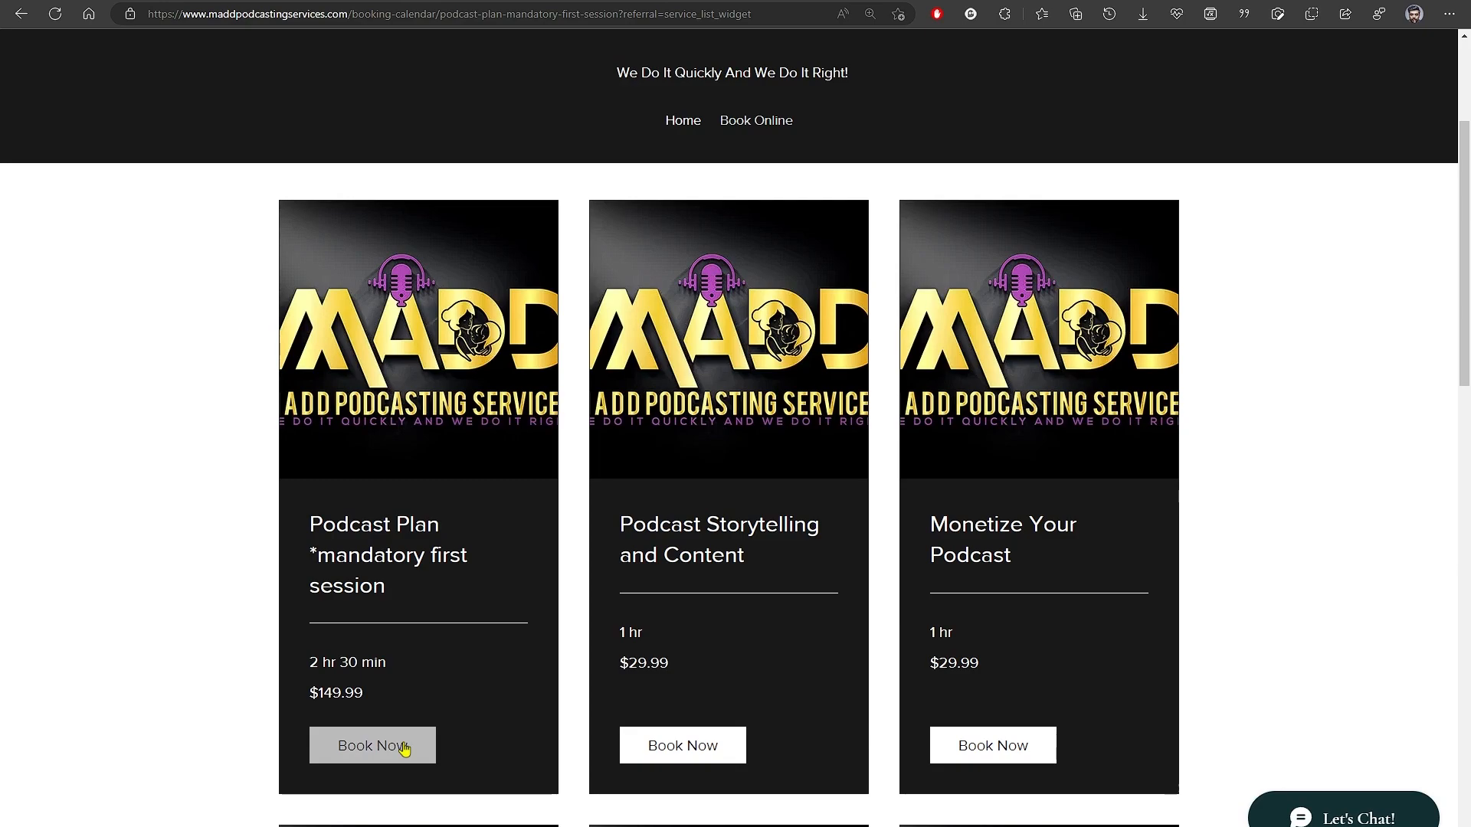
Bring up the Podcast Plan scheduling calendar with March dates, time slots and Service Details
left_click(370, 745)
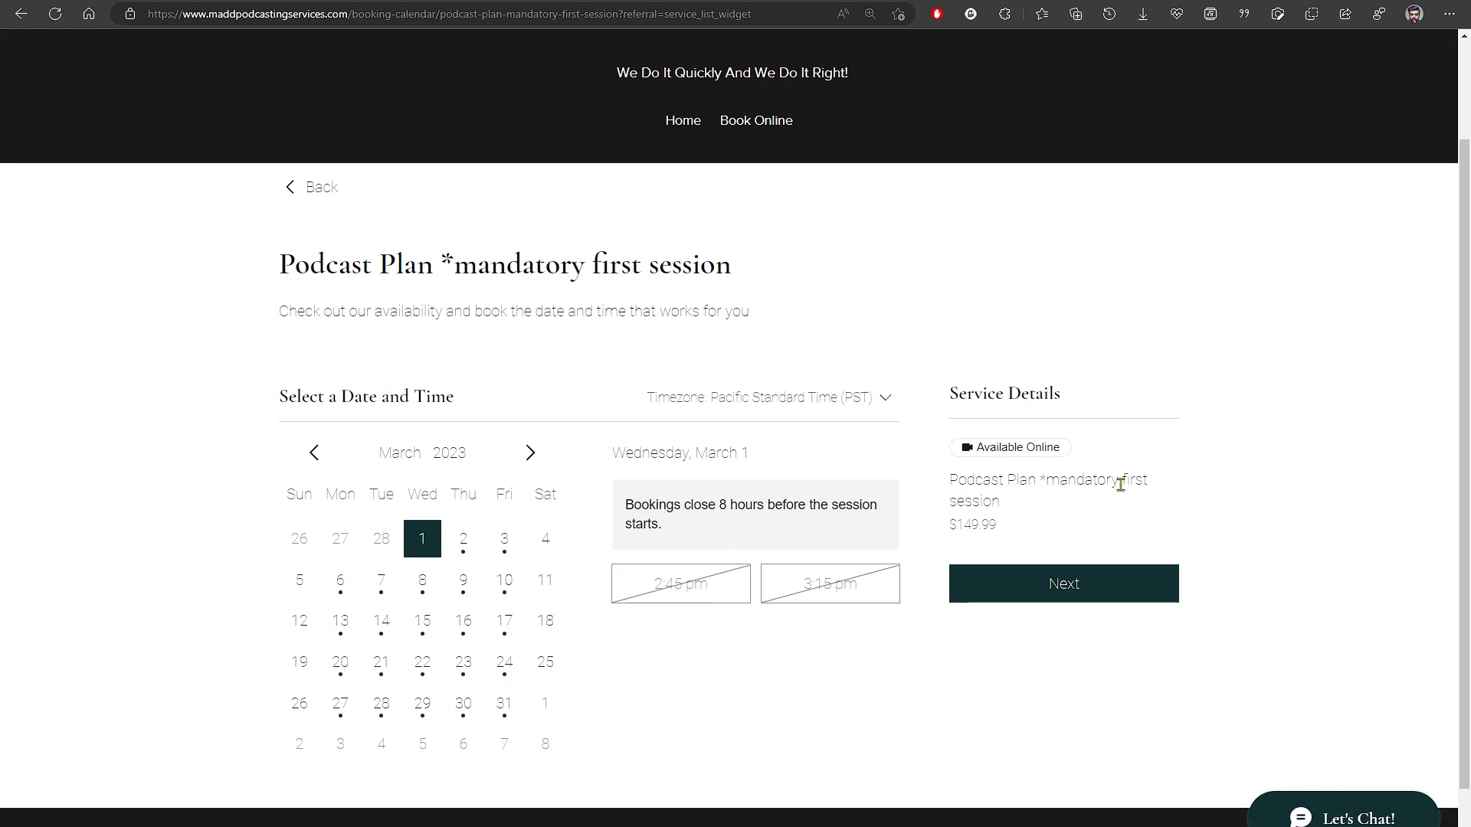
scroll("down", 3)
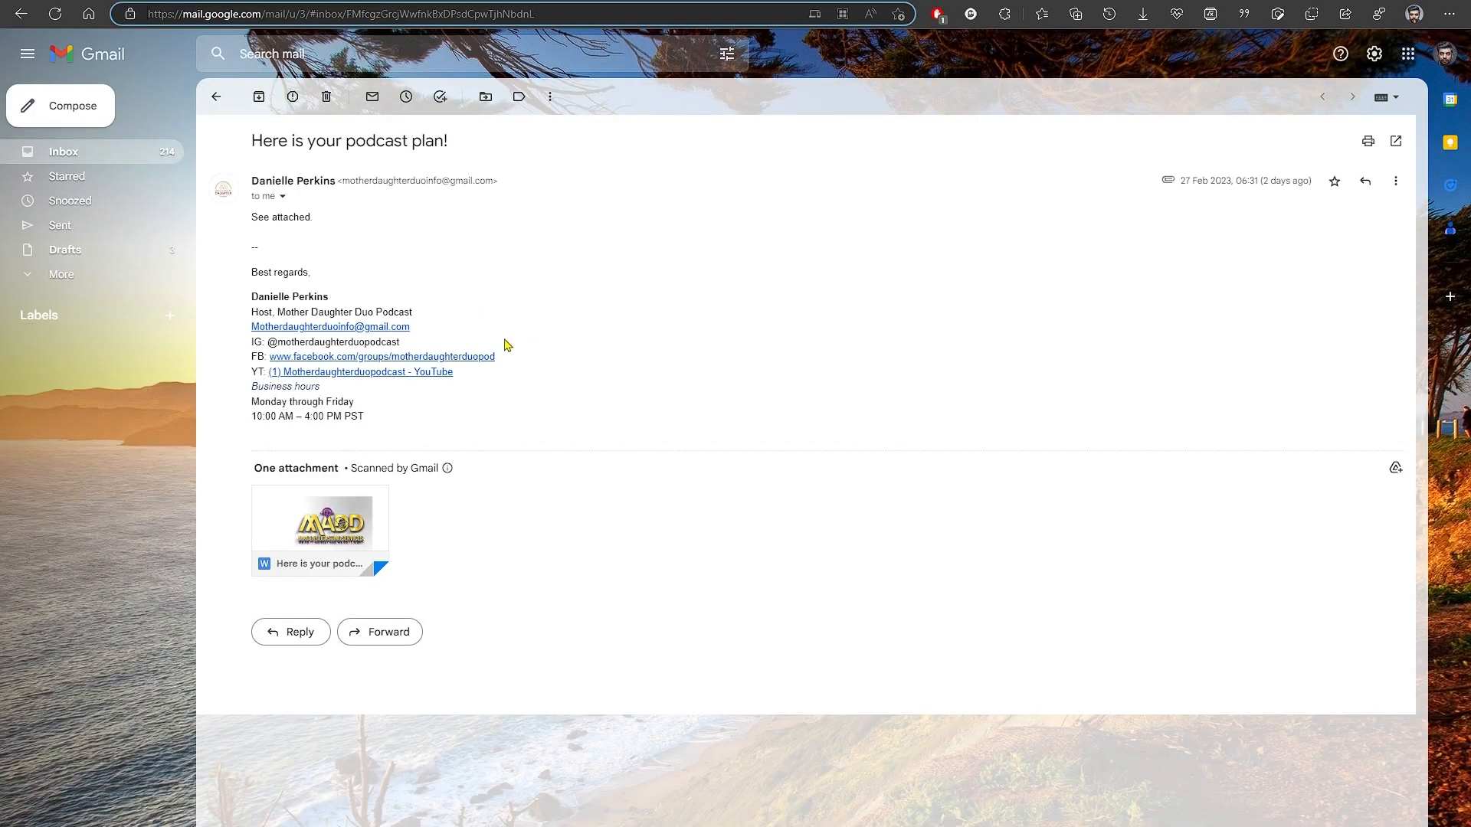
Move to the next Gmail message, 'Here is Additional Resources from Madd Podcasting Services!'
left_click(1351, 97)
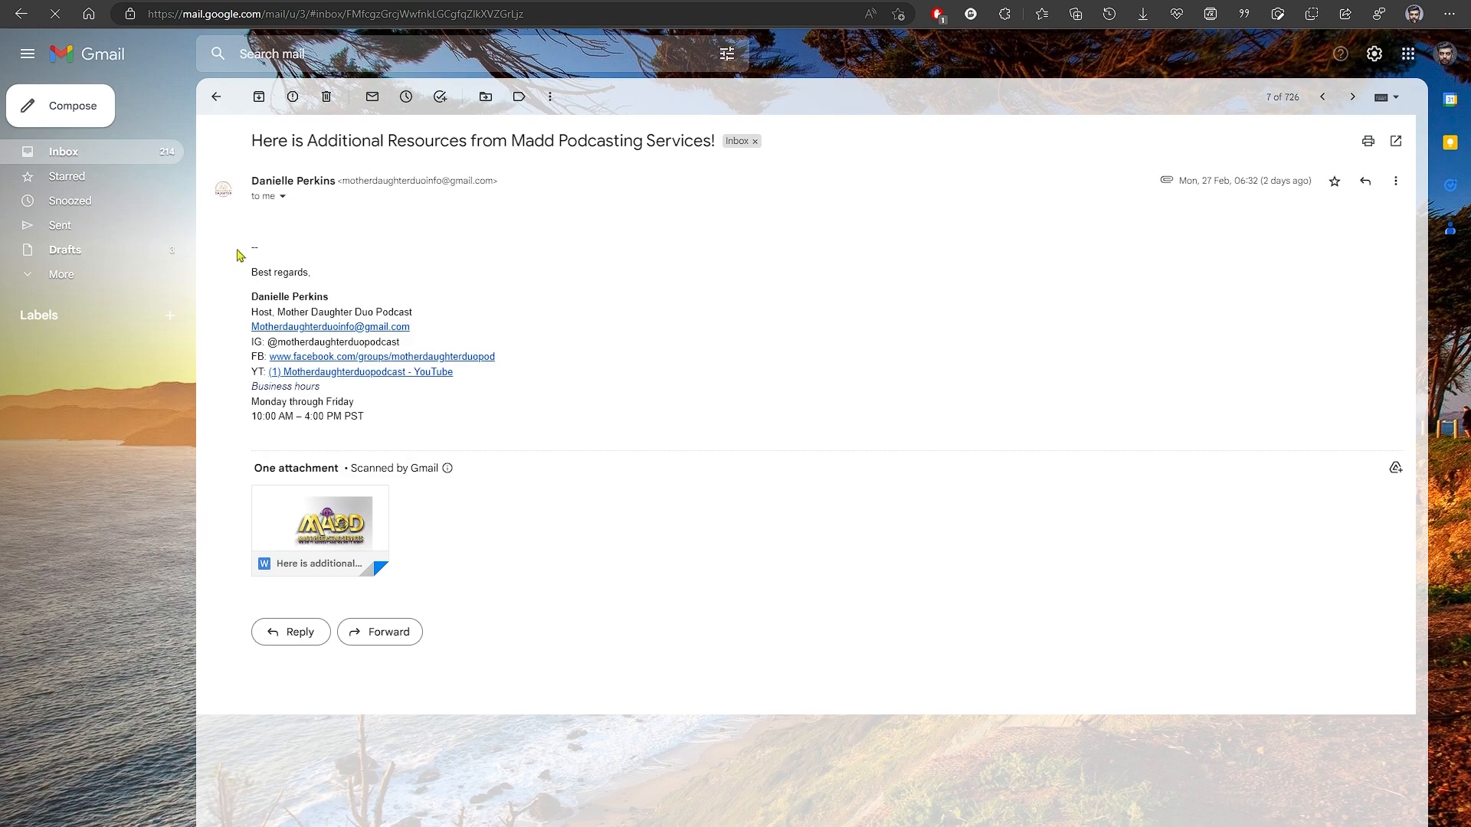
mouse_move(23, 13)
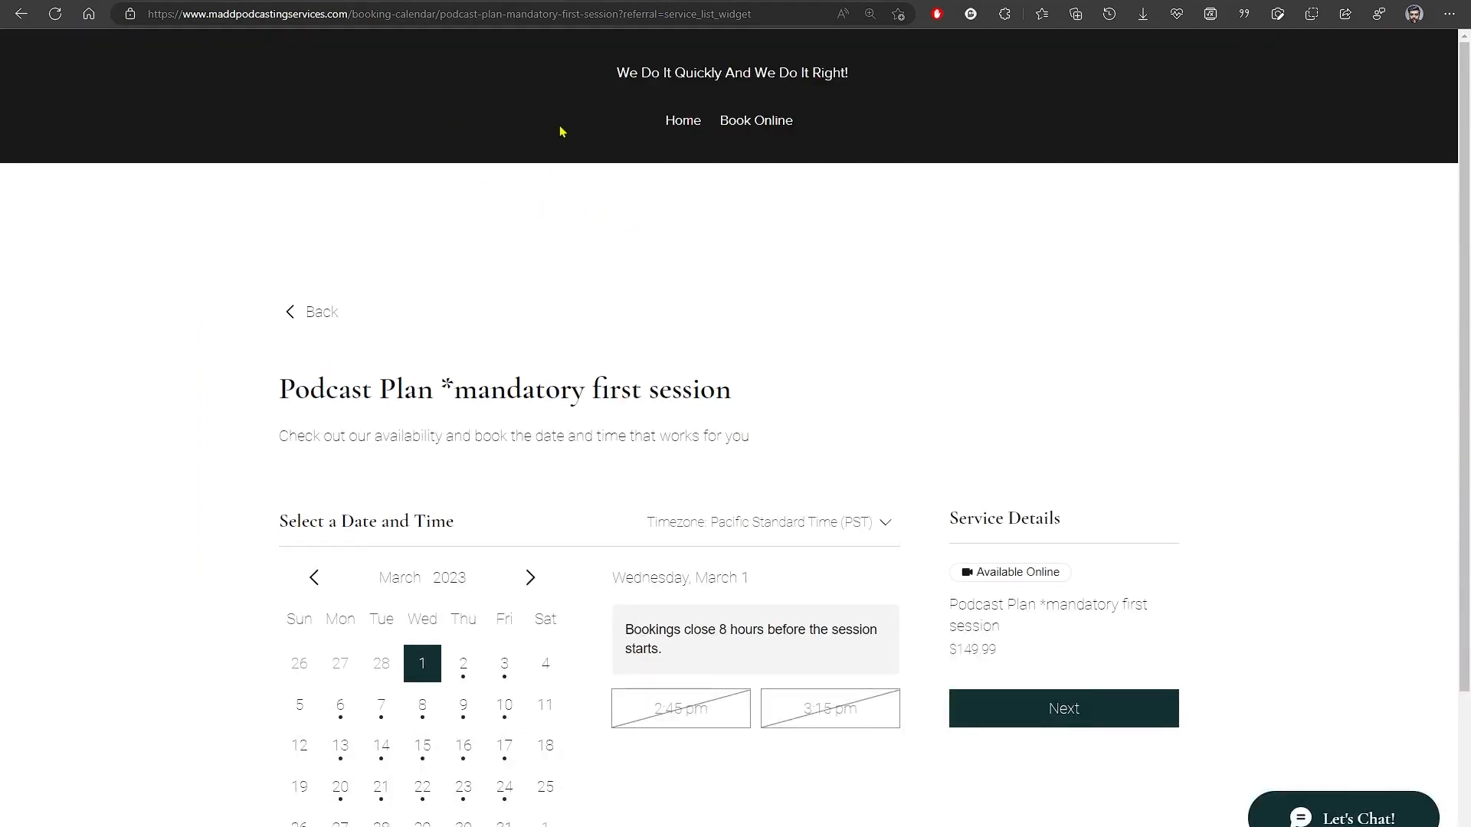
Return to the site's Home page showing the consulting introduction for new podcasters
left_click(684, 119)
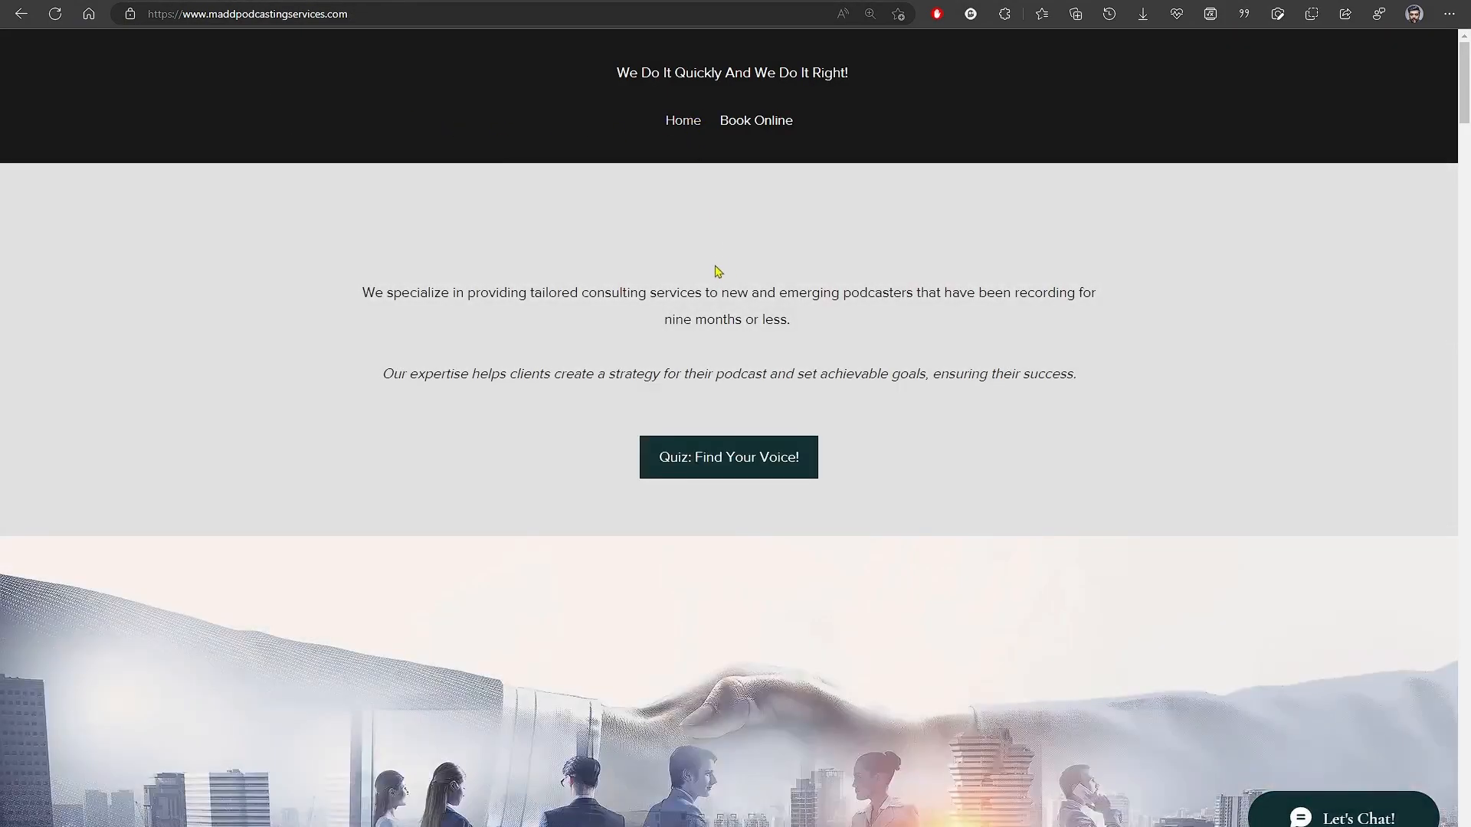
mouse_move(897, 249)
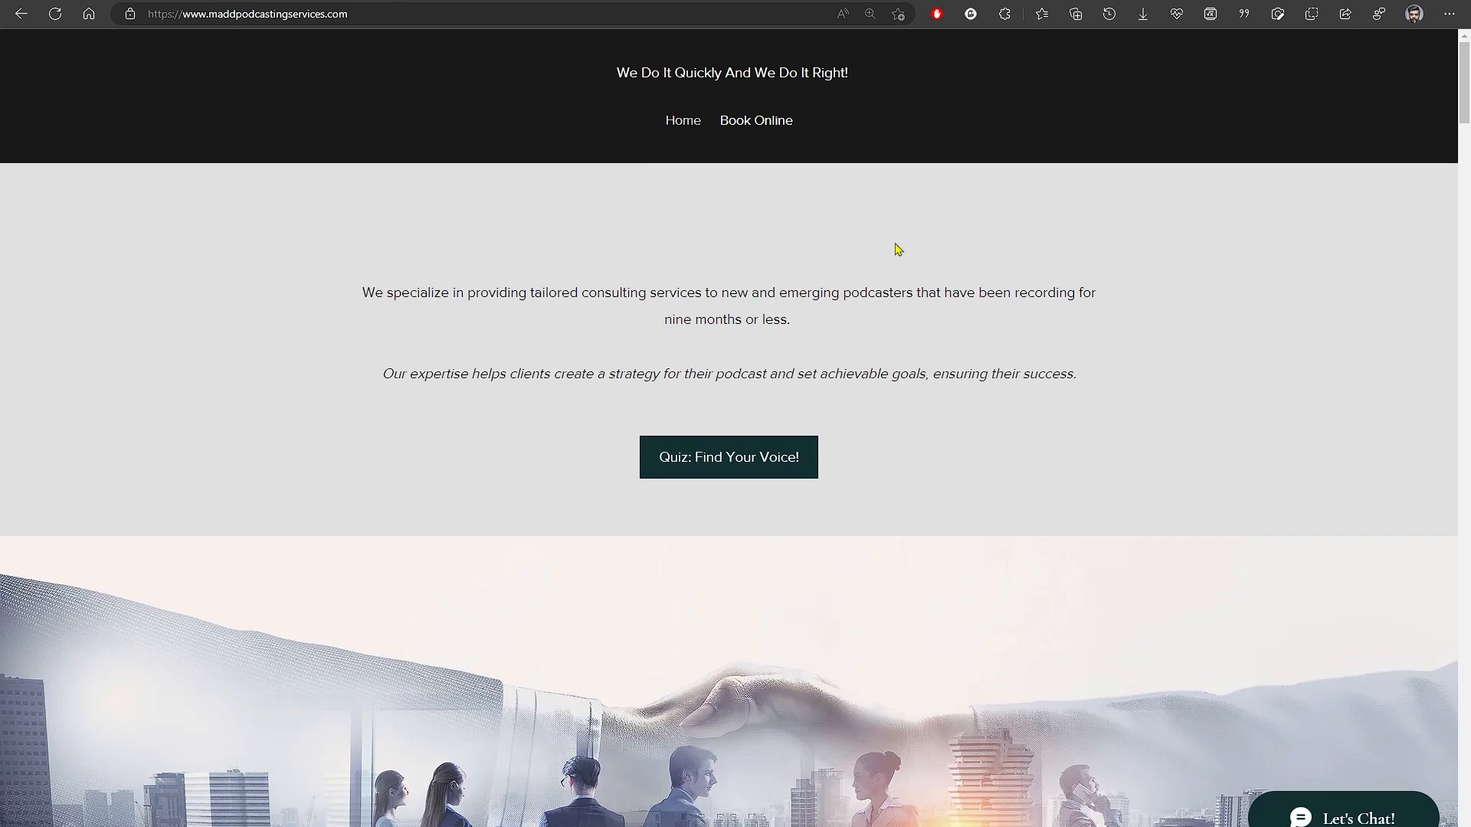
scroll("down", 3)
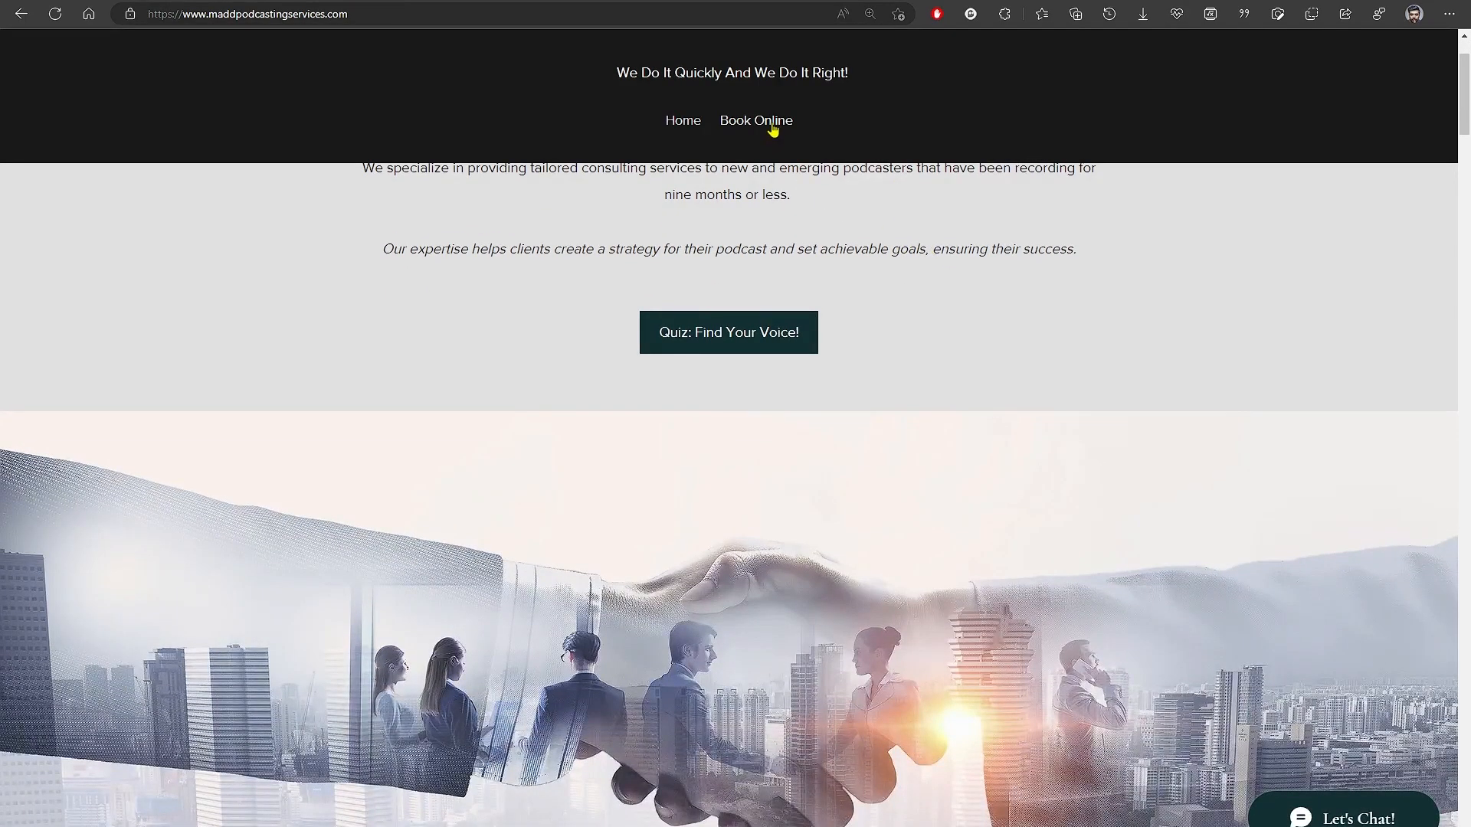
Go to Book Online and scroll to Audio Production, Podcast Launch and Podcast Branding and Promotion at $29.99 each
left_click(755, 120)
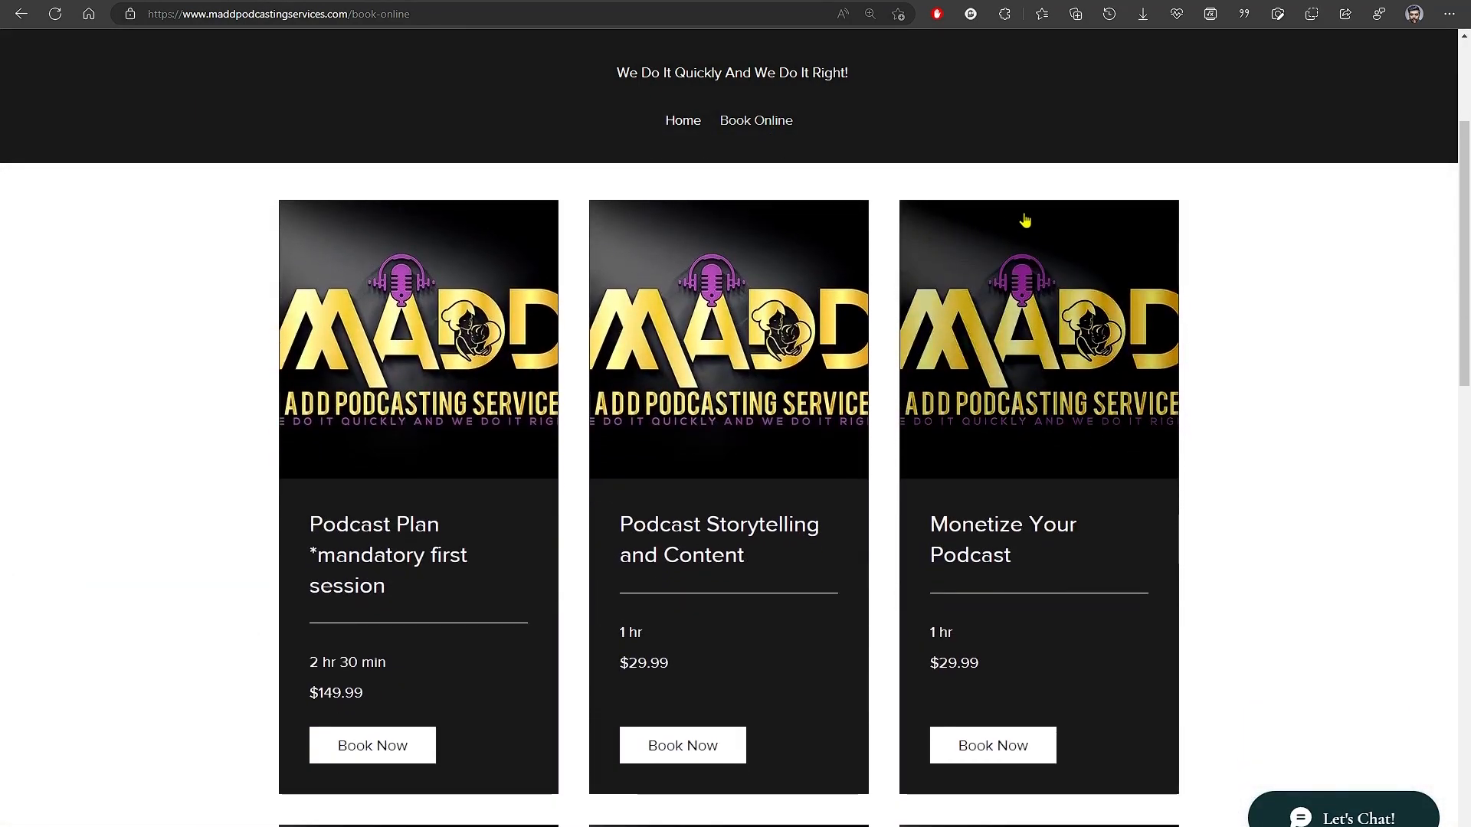
scroll("down", 3)
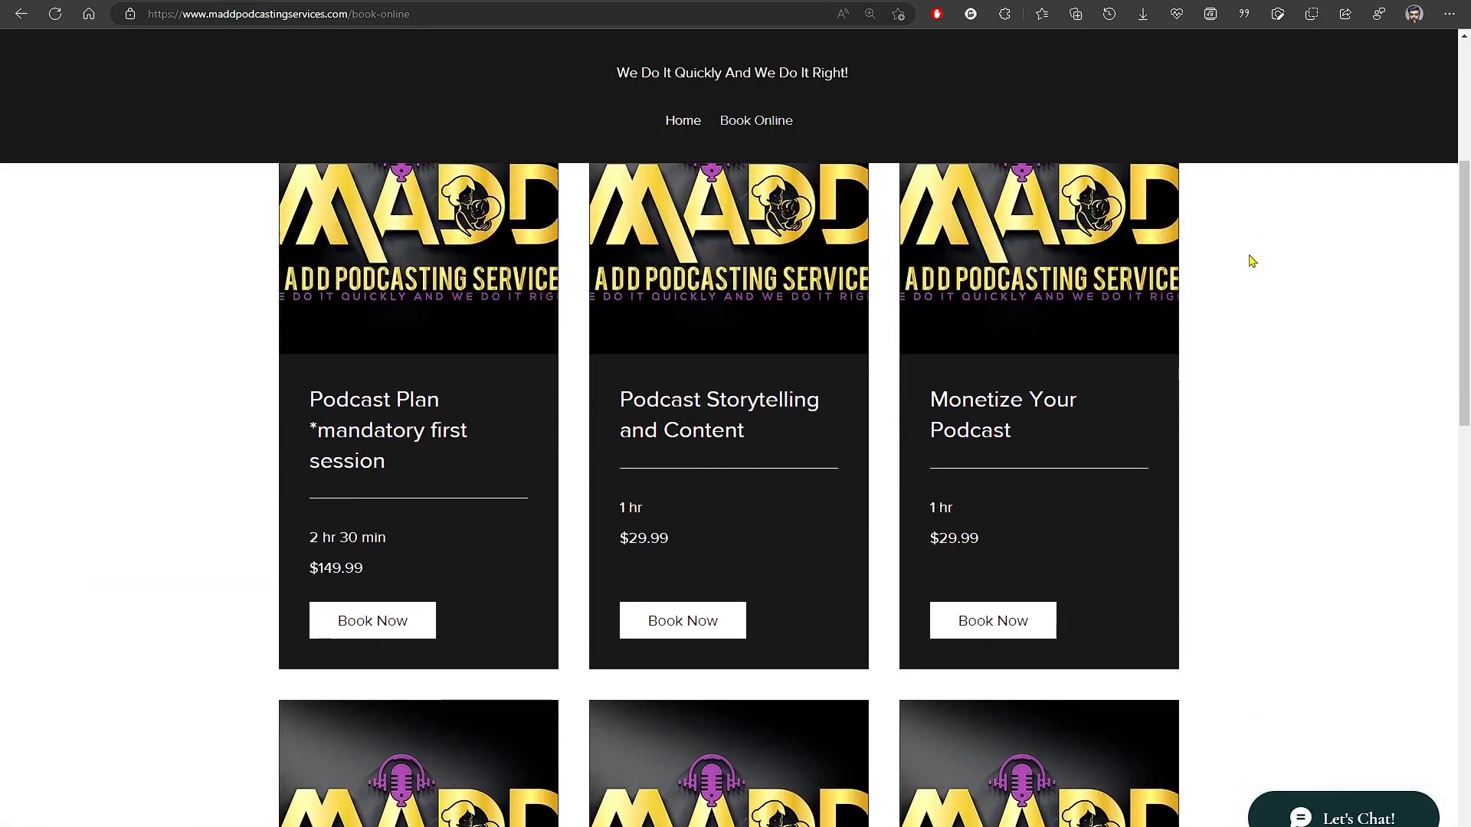
scroll("down", 3)
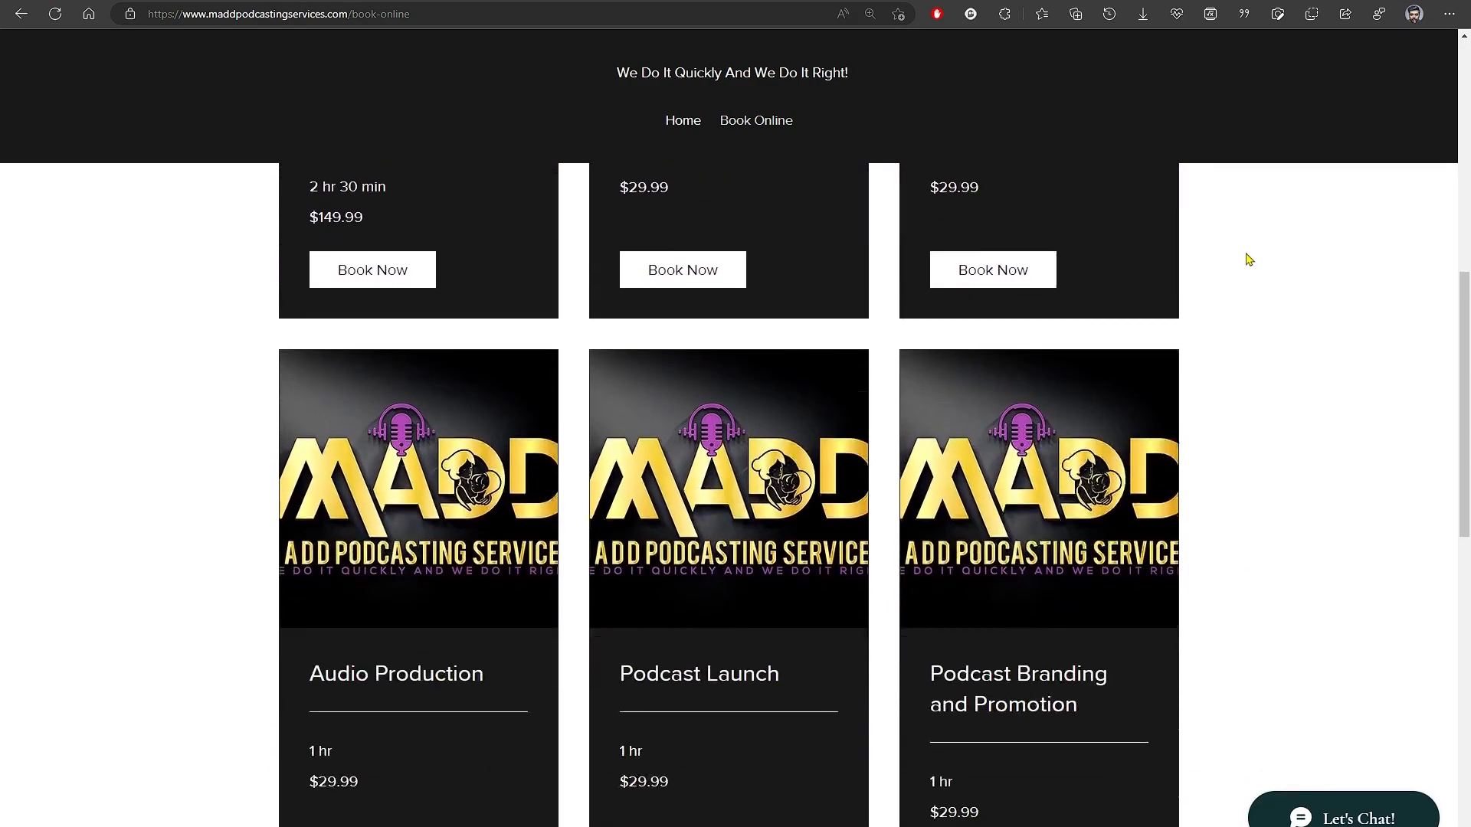
scroll("down", 3)
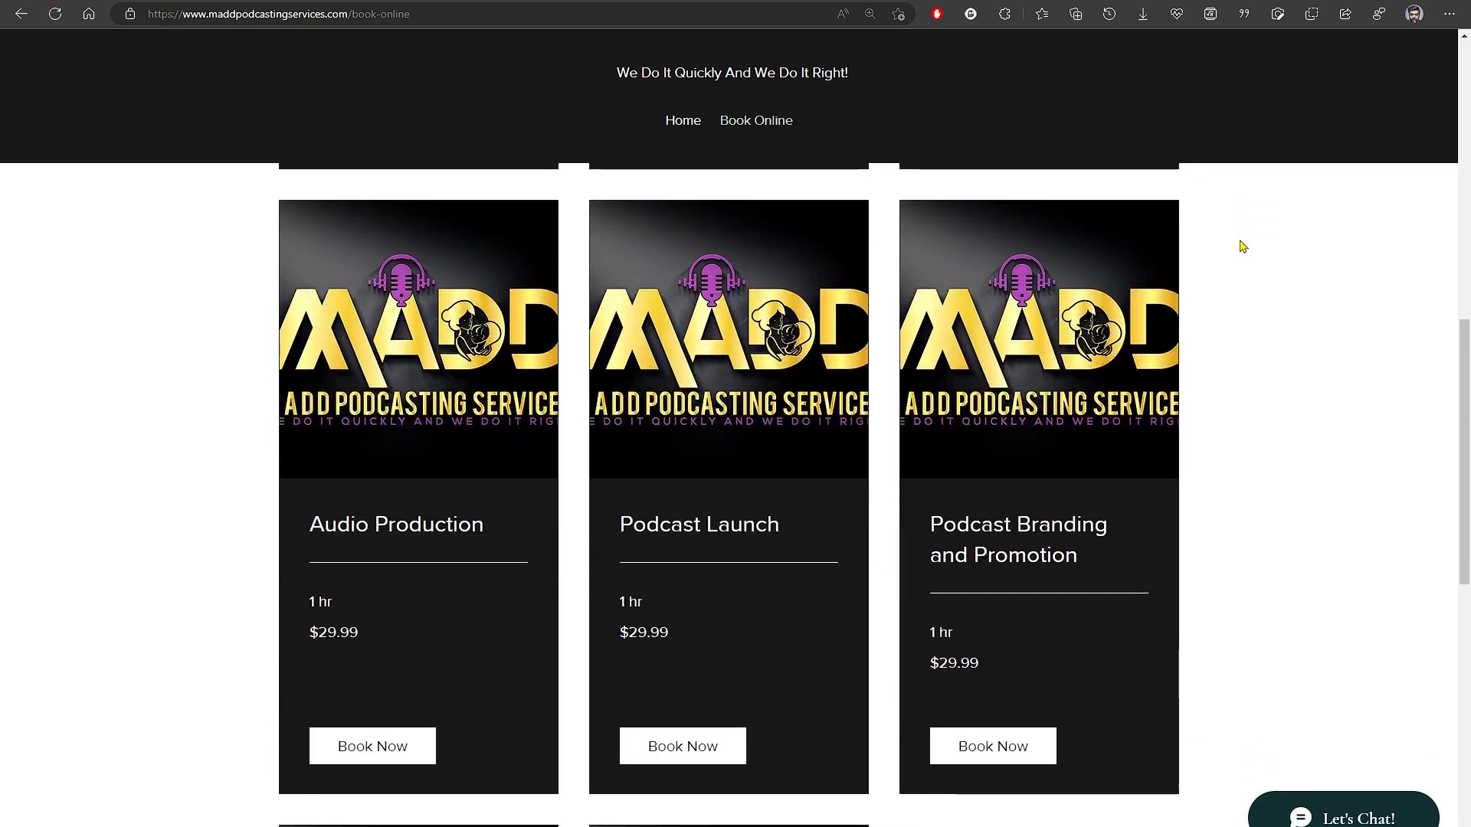